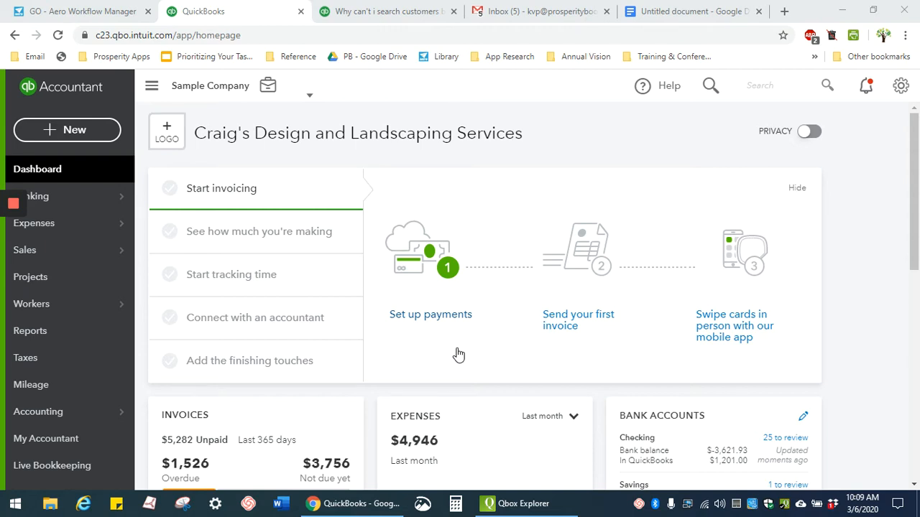
mouse_move(443, 346)
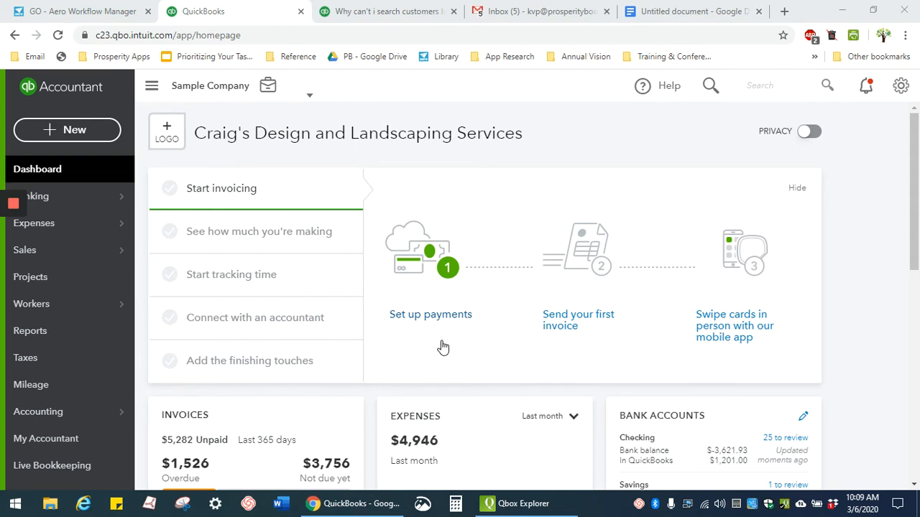
mouse_move(30, 331)
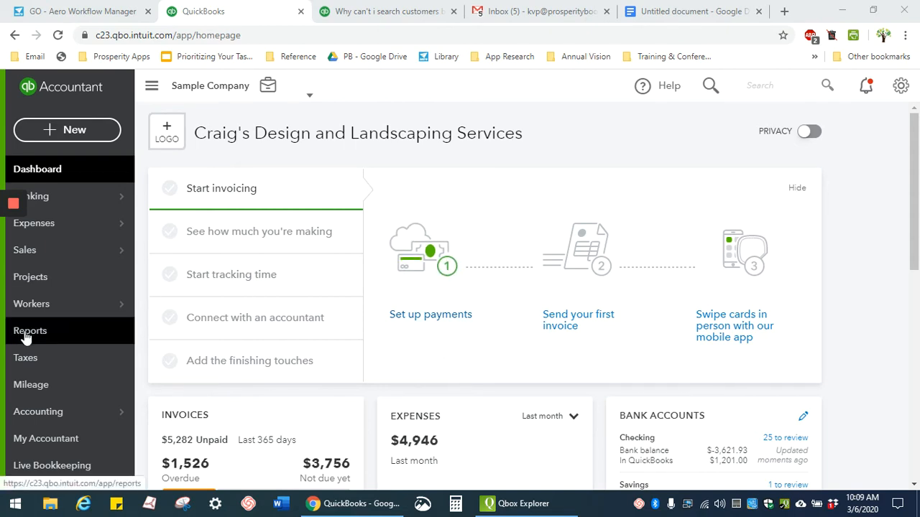
From Reports, search 'cust' and open the Customer Contact List report.
left_click(29, 331)
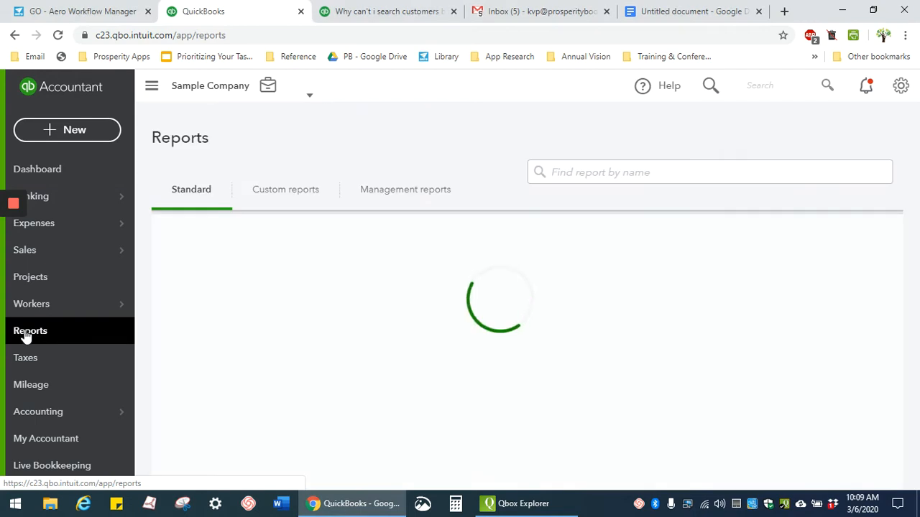
left_click(710, 173)
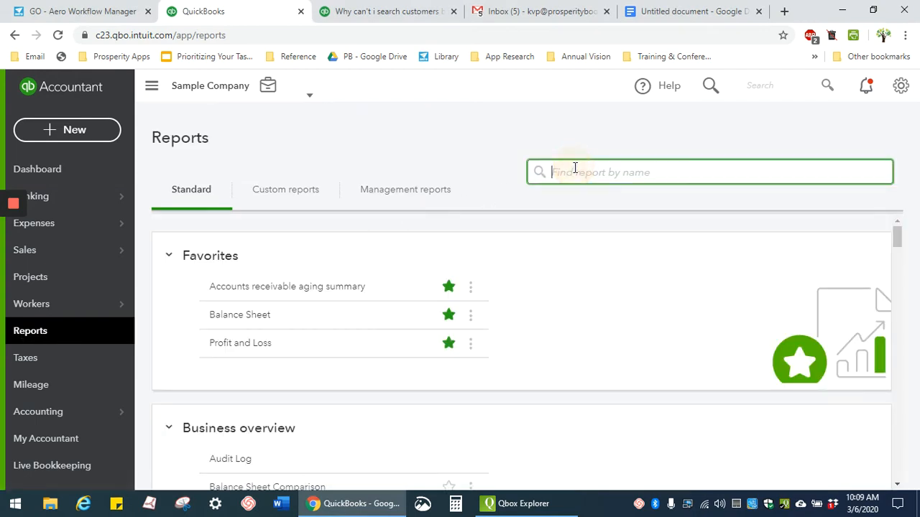
type("cutoms")
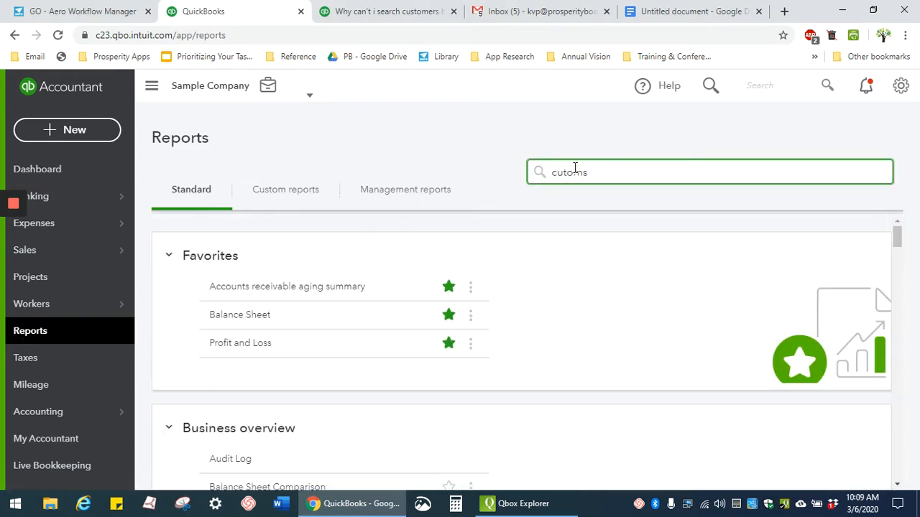
type("tom")
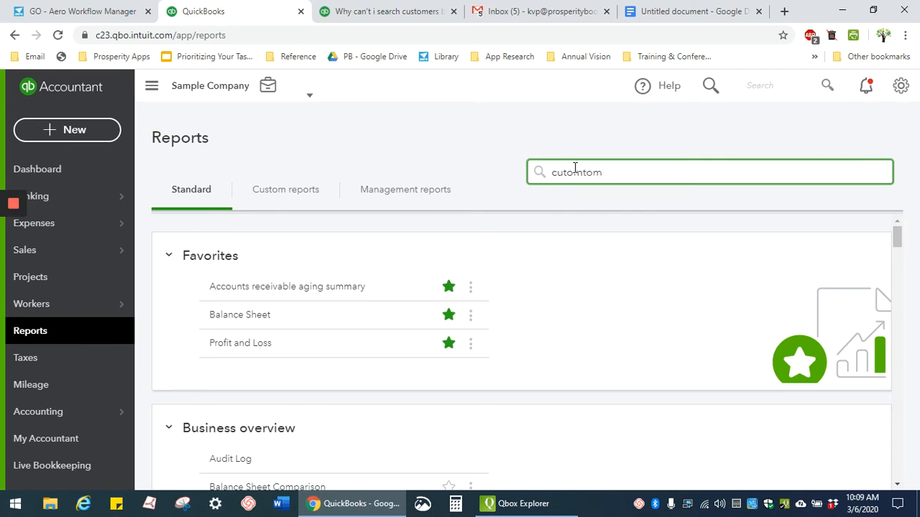
type("cust")
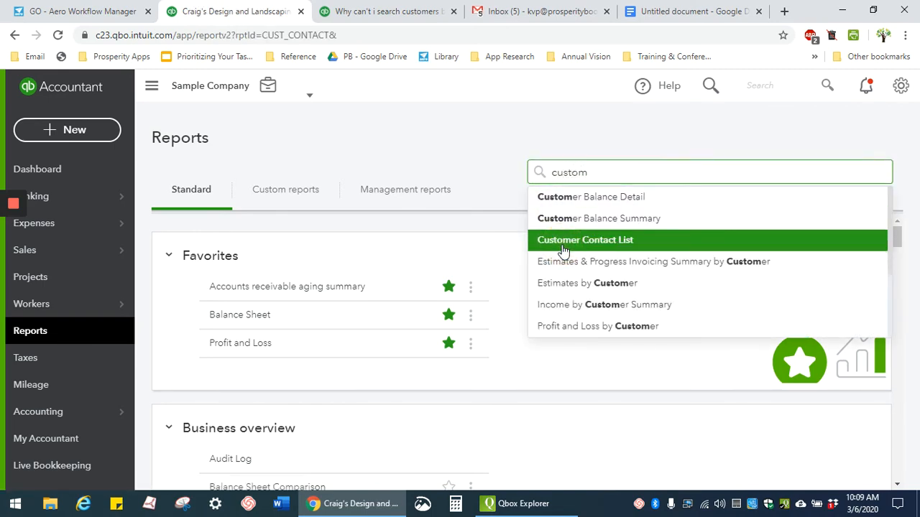
left_click(585, 240)
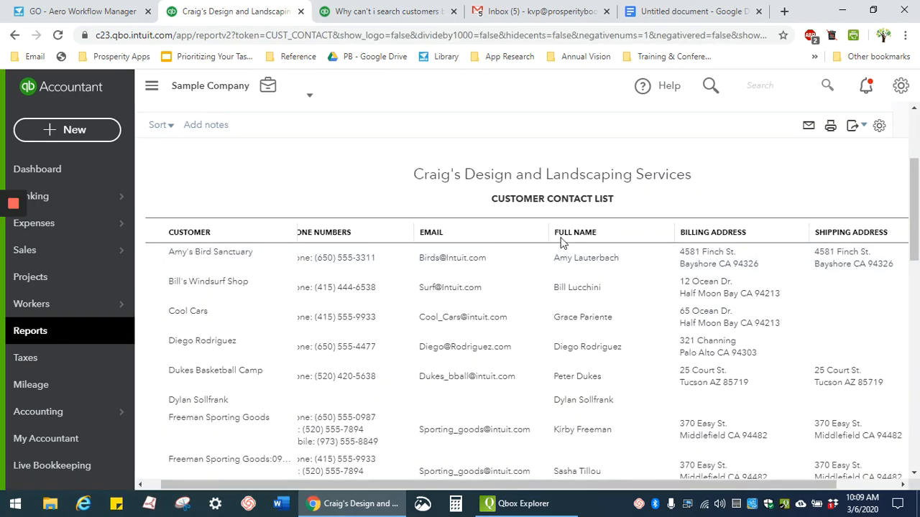
Use browser find for 'menlo park' to highlight the 10 matching addresses.
type("Maplewood")
type("menlo")
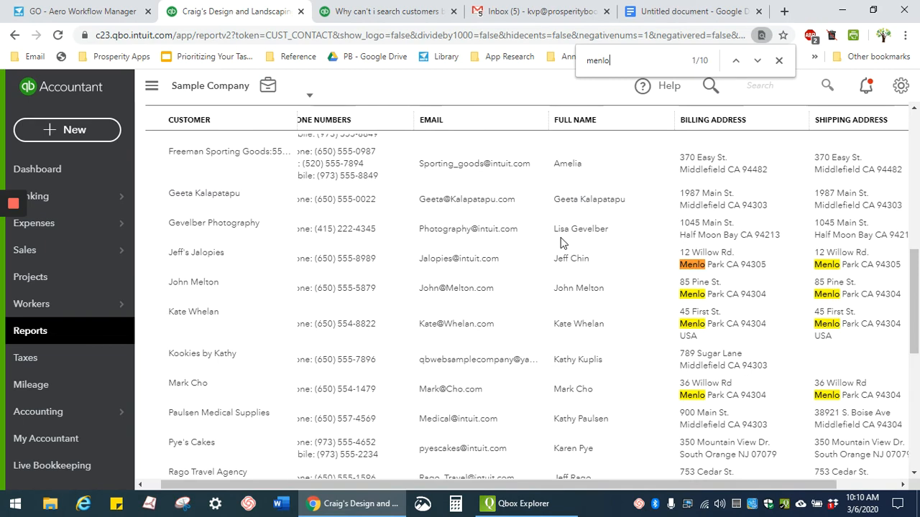
type("park")
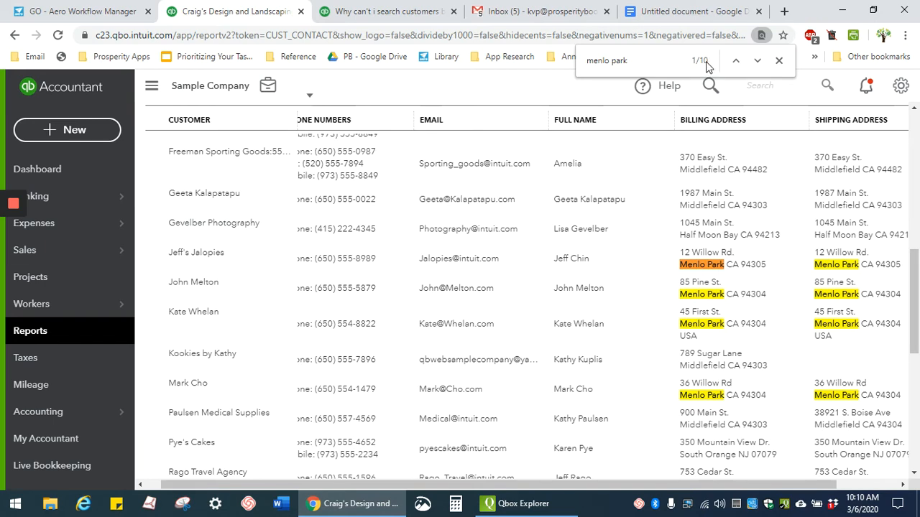
mouse_move(756, 60)
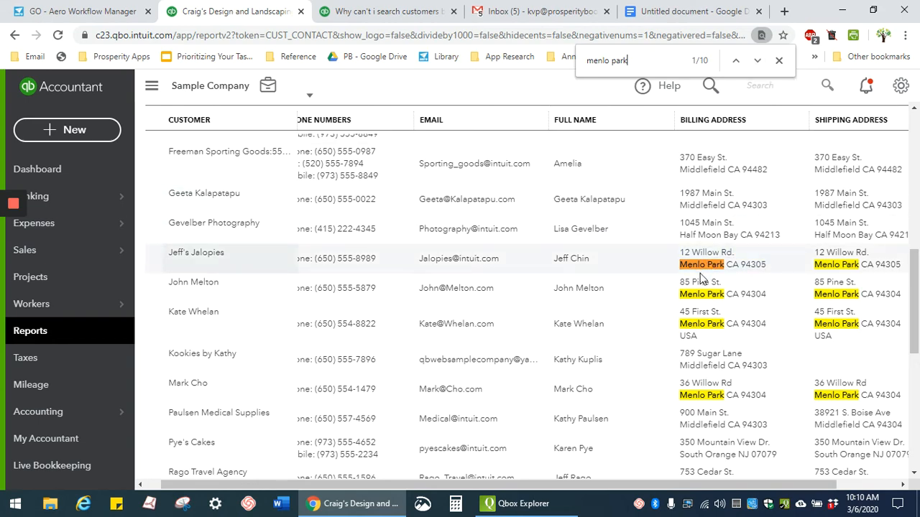
Advance through the Menlo Park find results to match 9 of 10.
left_click(756, 61)
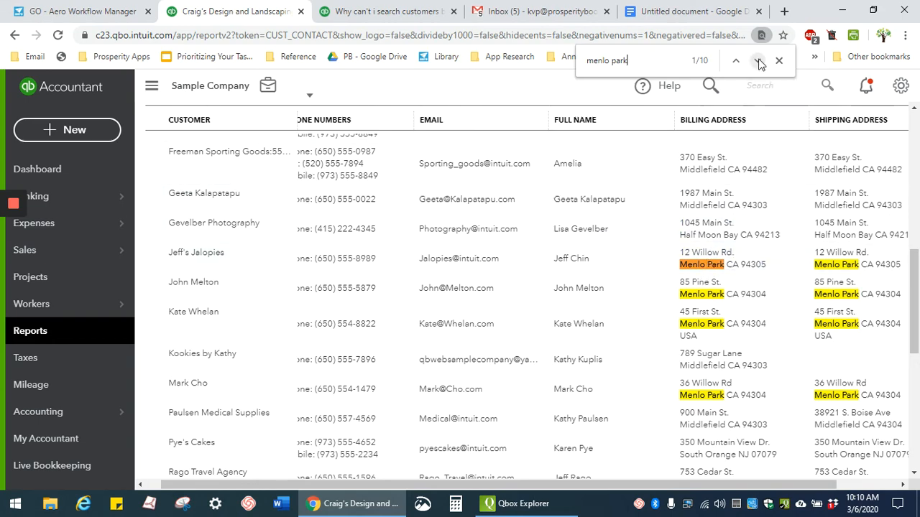
left_click(759, 60)
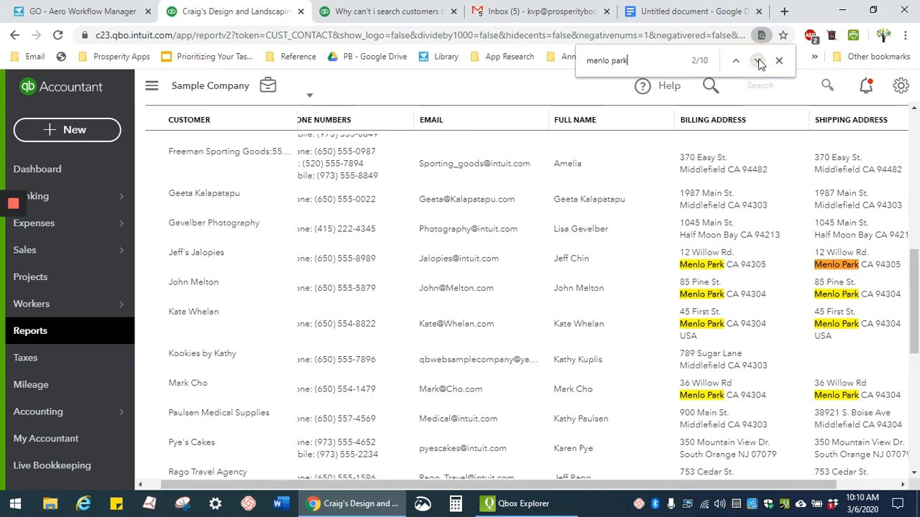
left_click(759, 60)
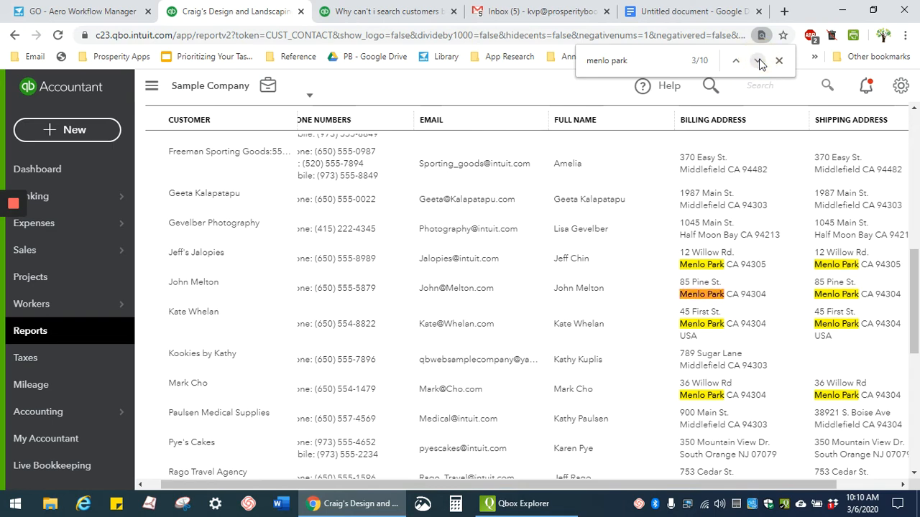
left_click(759, 60)
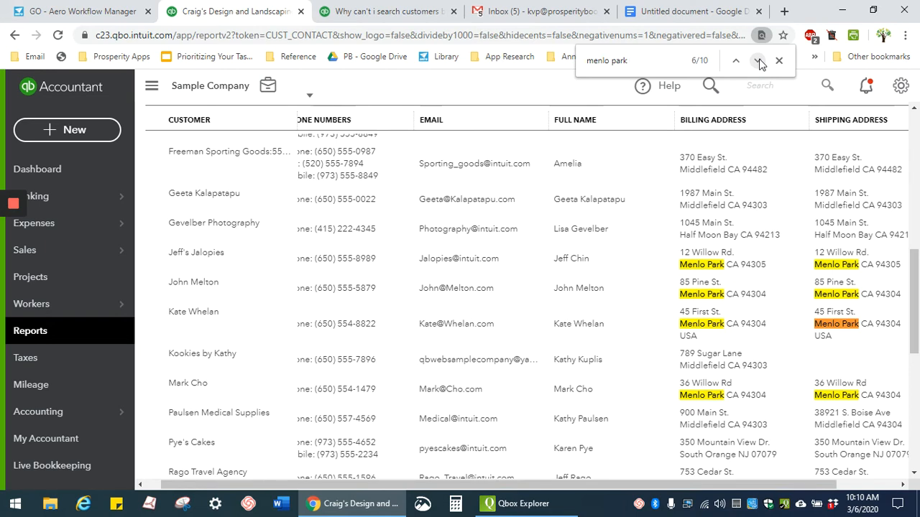
left_click(759, 60)
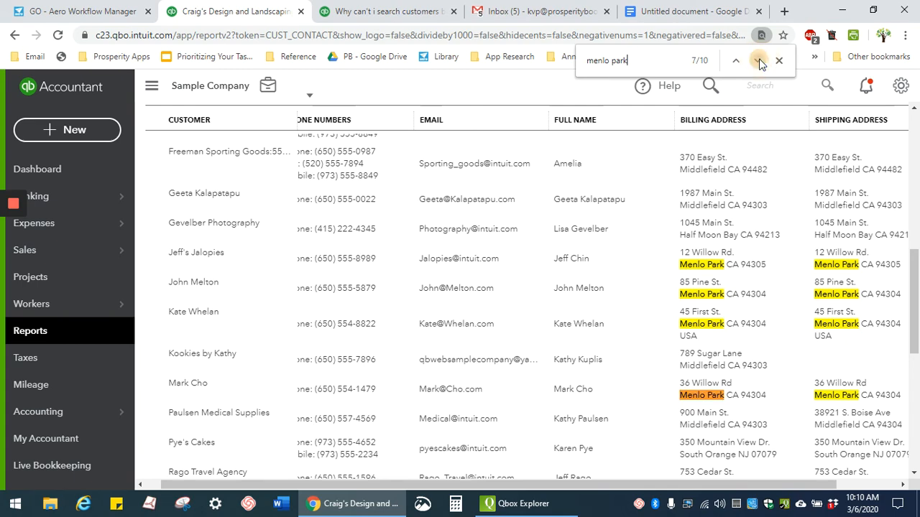
left_click(759, 61)
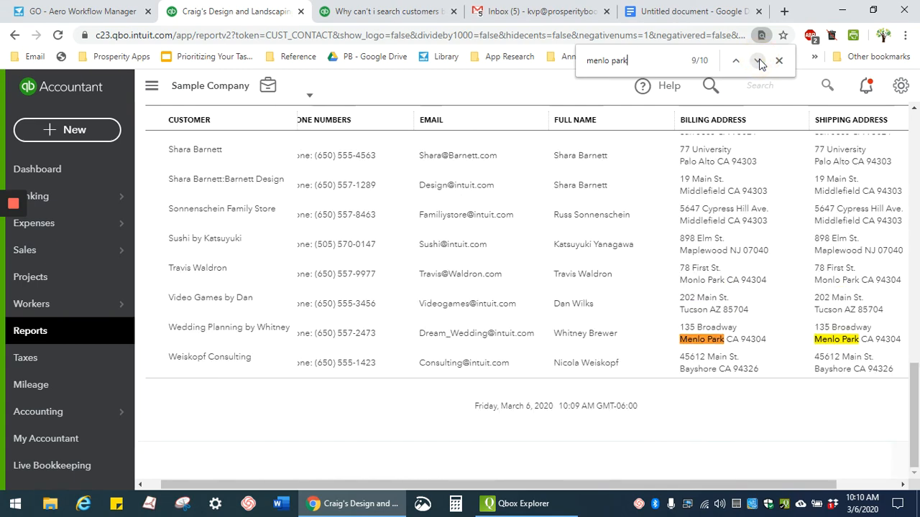